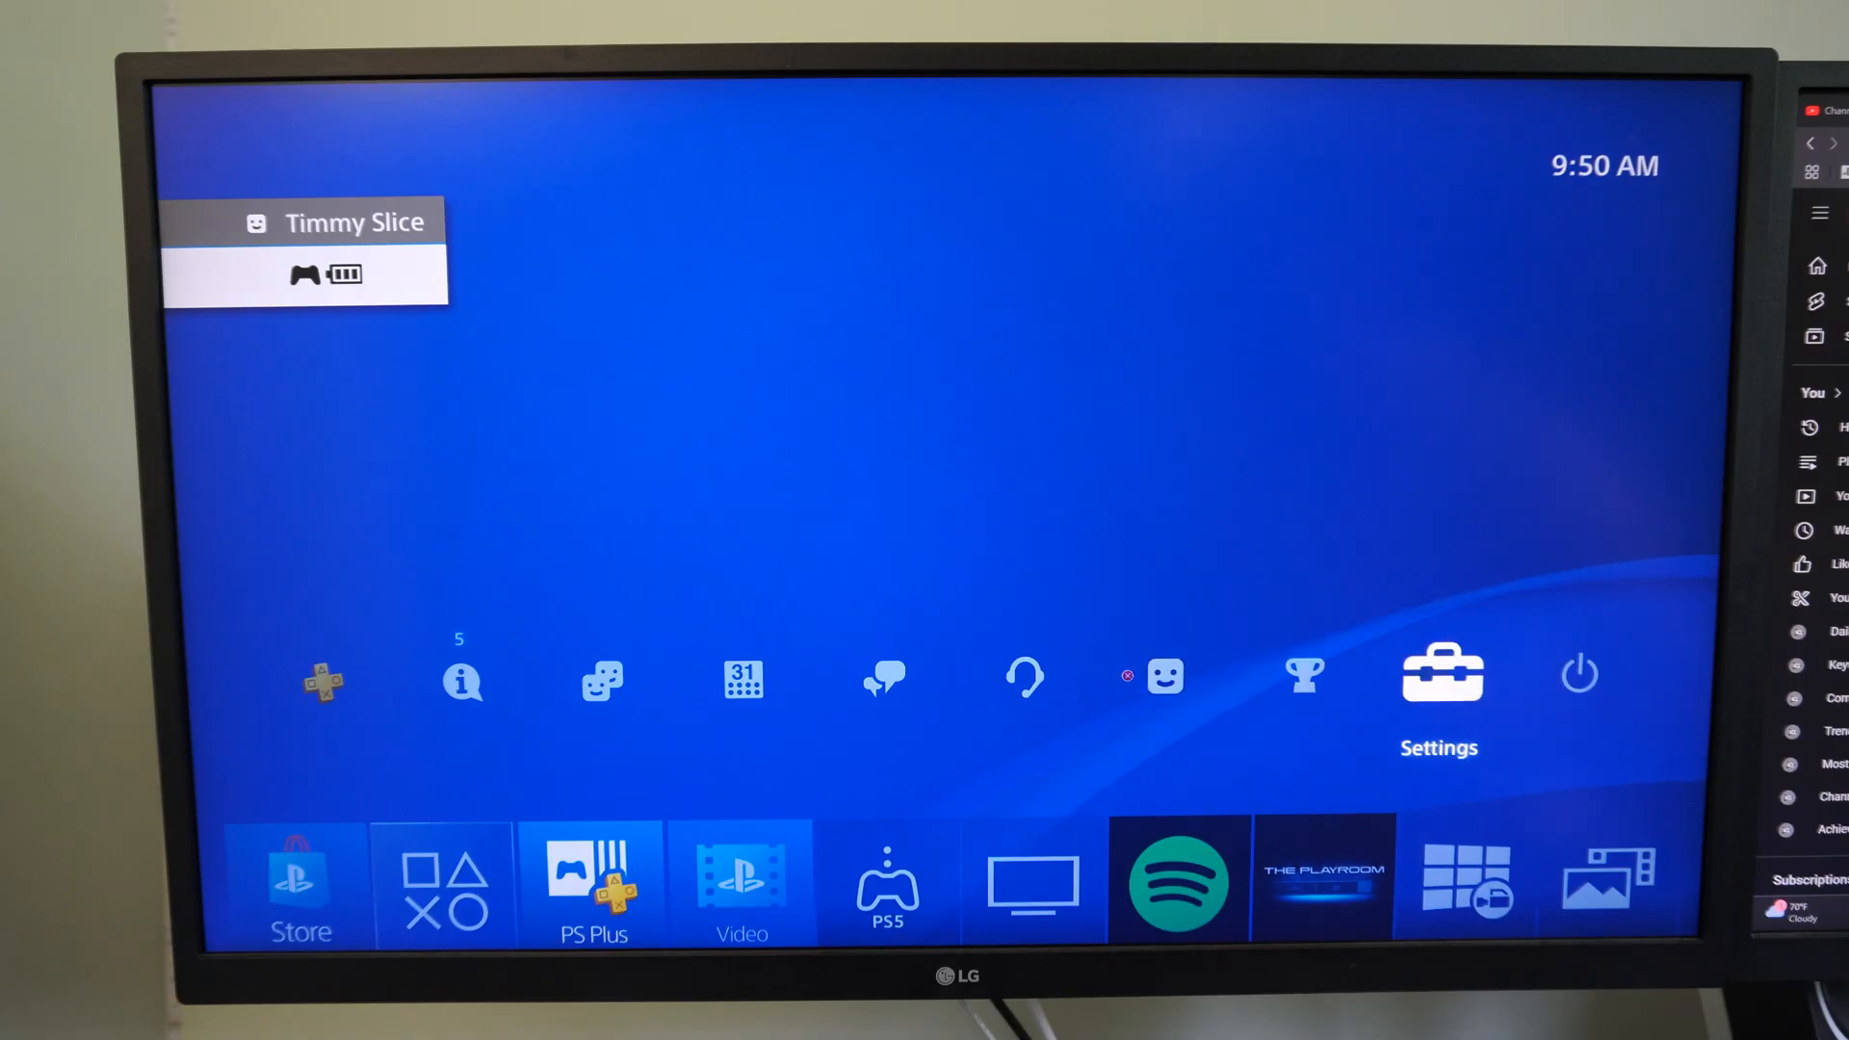
- Run the System Software Update check from Settings, which reports the latest version is installed
{"action": "left_click", "coordinate": [1437, 676]}
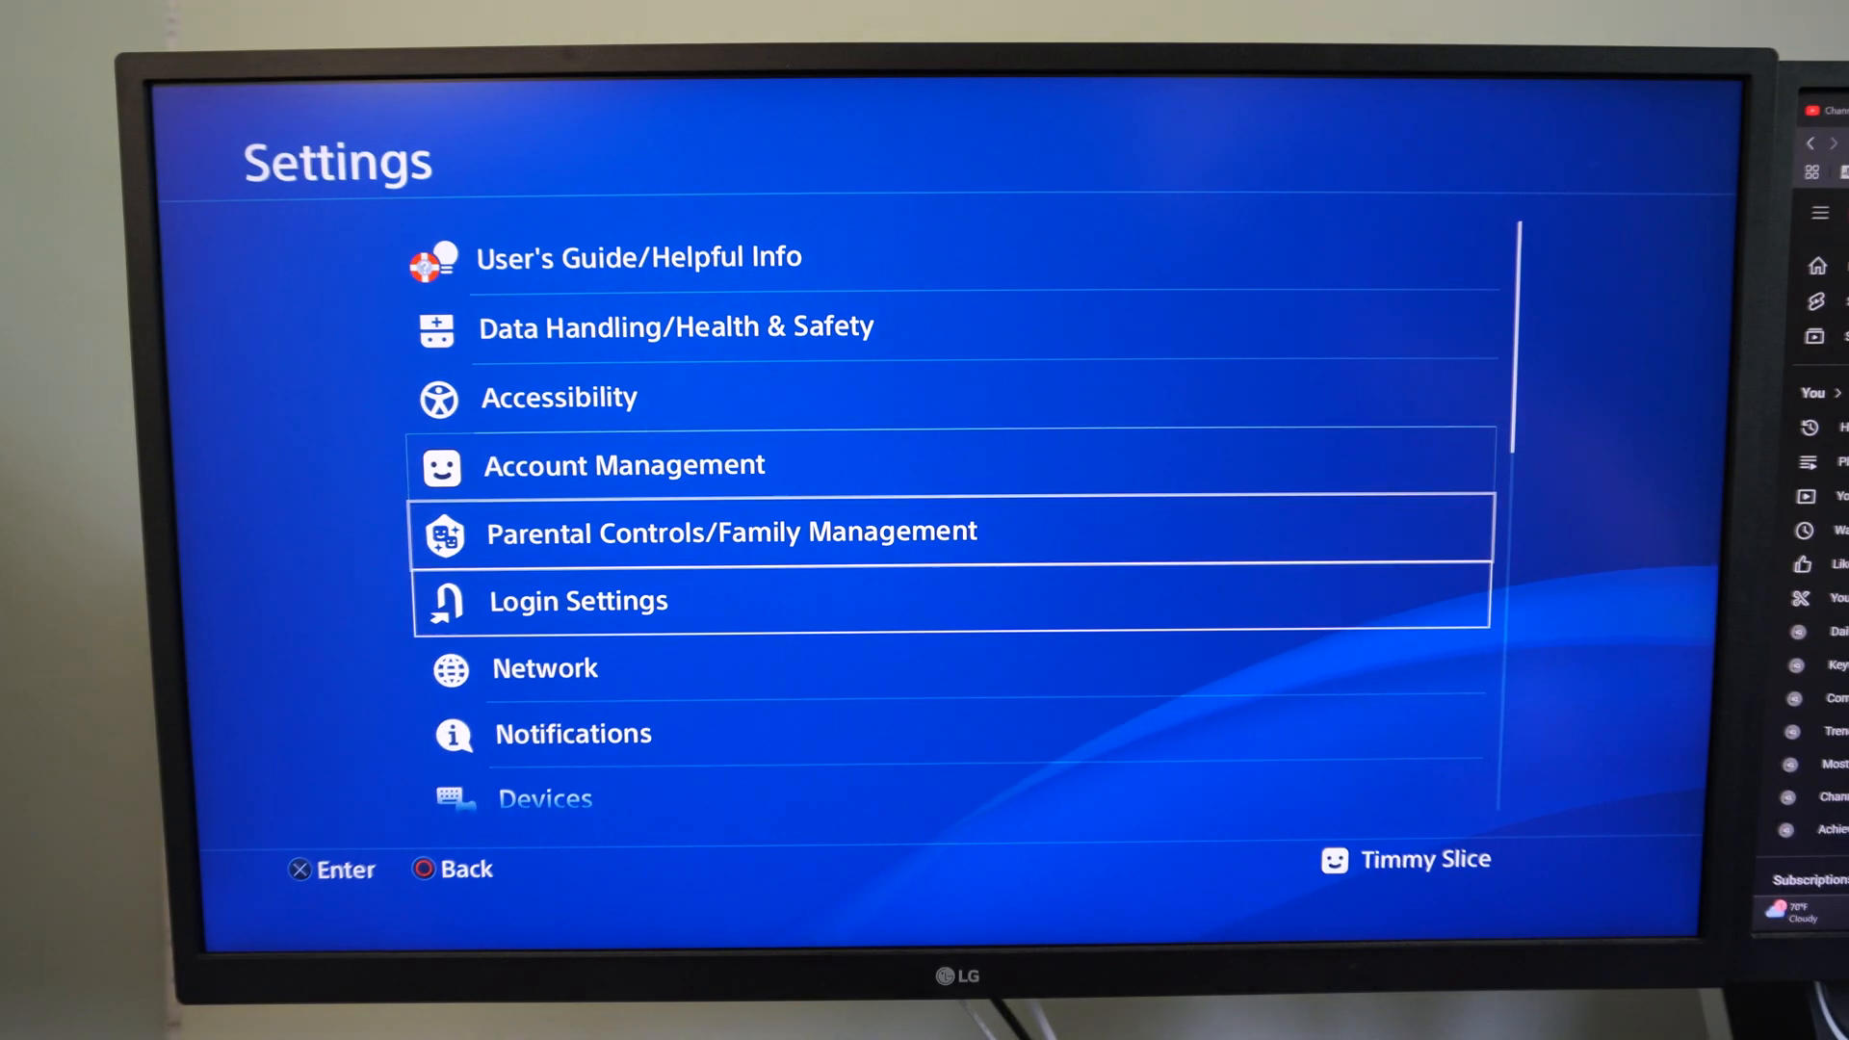
{"action": "scroll", "scroll_direction": "down", "scroll_amount": 3}
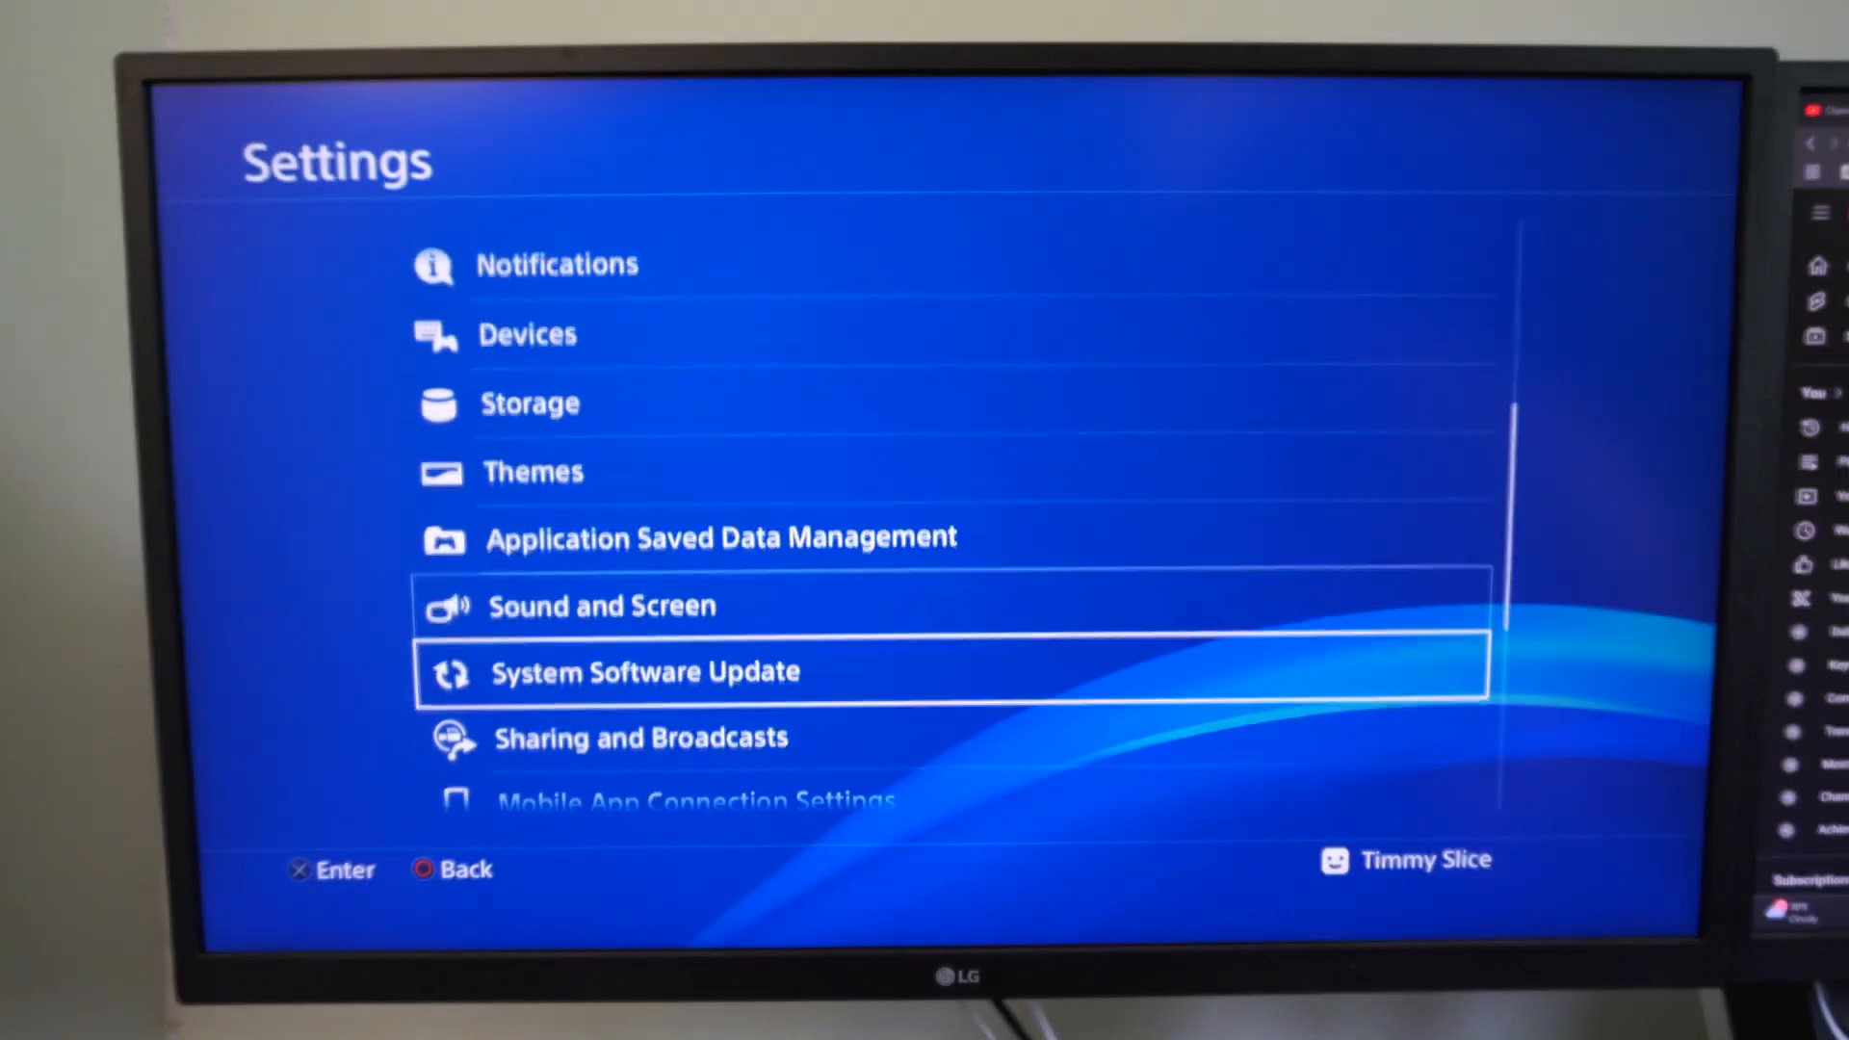
{"action": "left_click", "coordinate": [645, 673]}
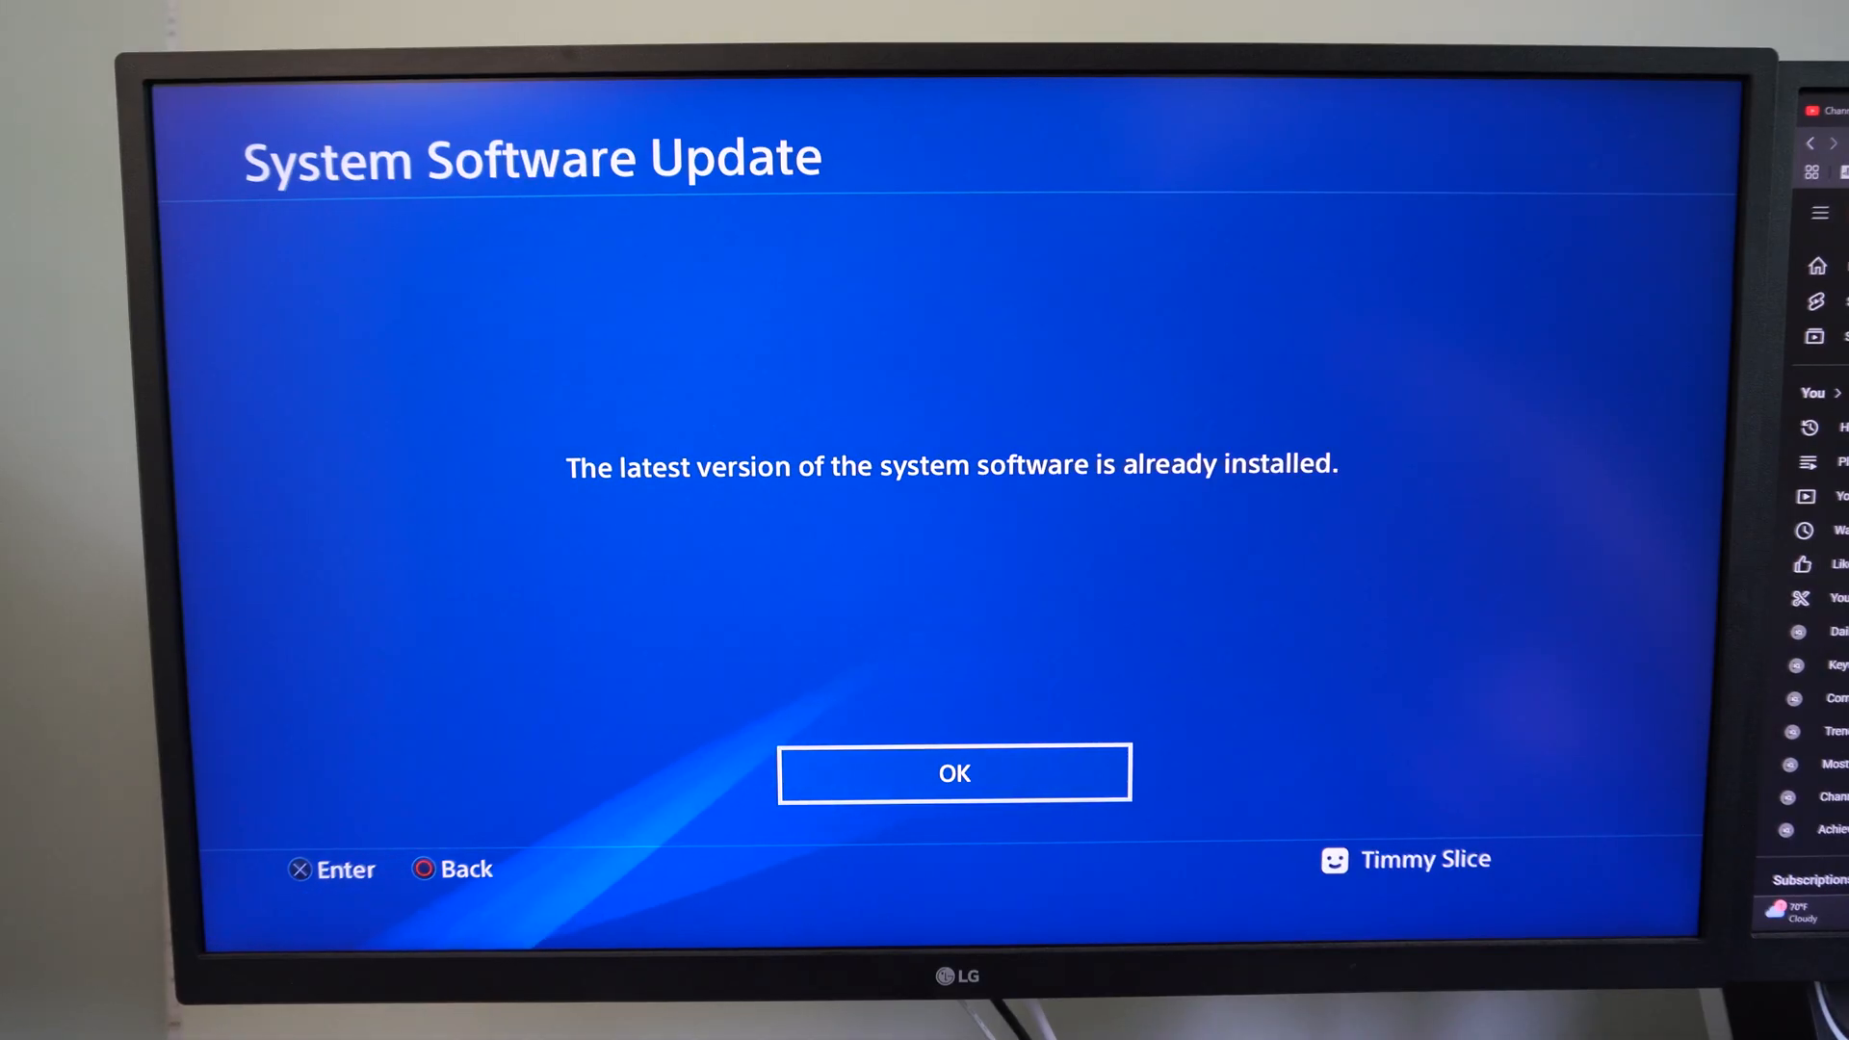
- Choose Turn Off PS4 from the Quick Menu power options to shut the console down
{"action": "left_click", "coordinate": [953, 772]}
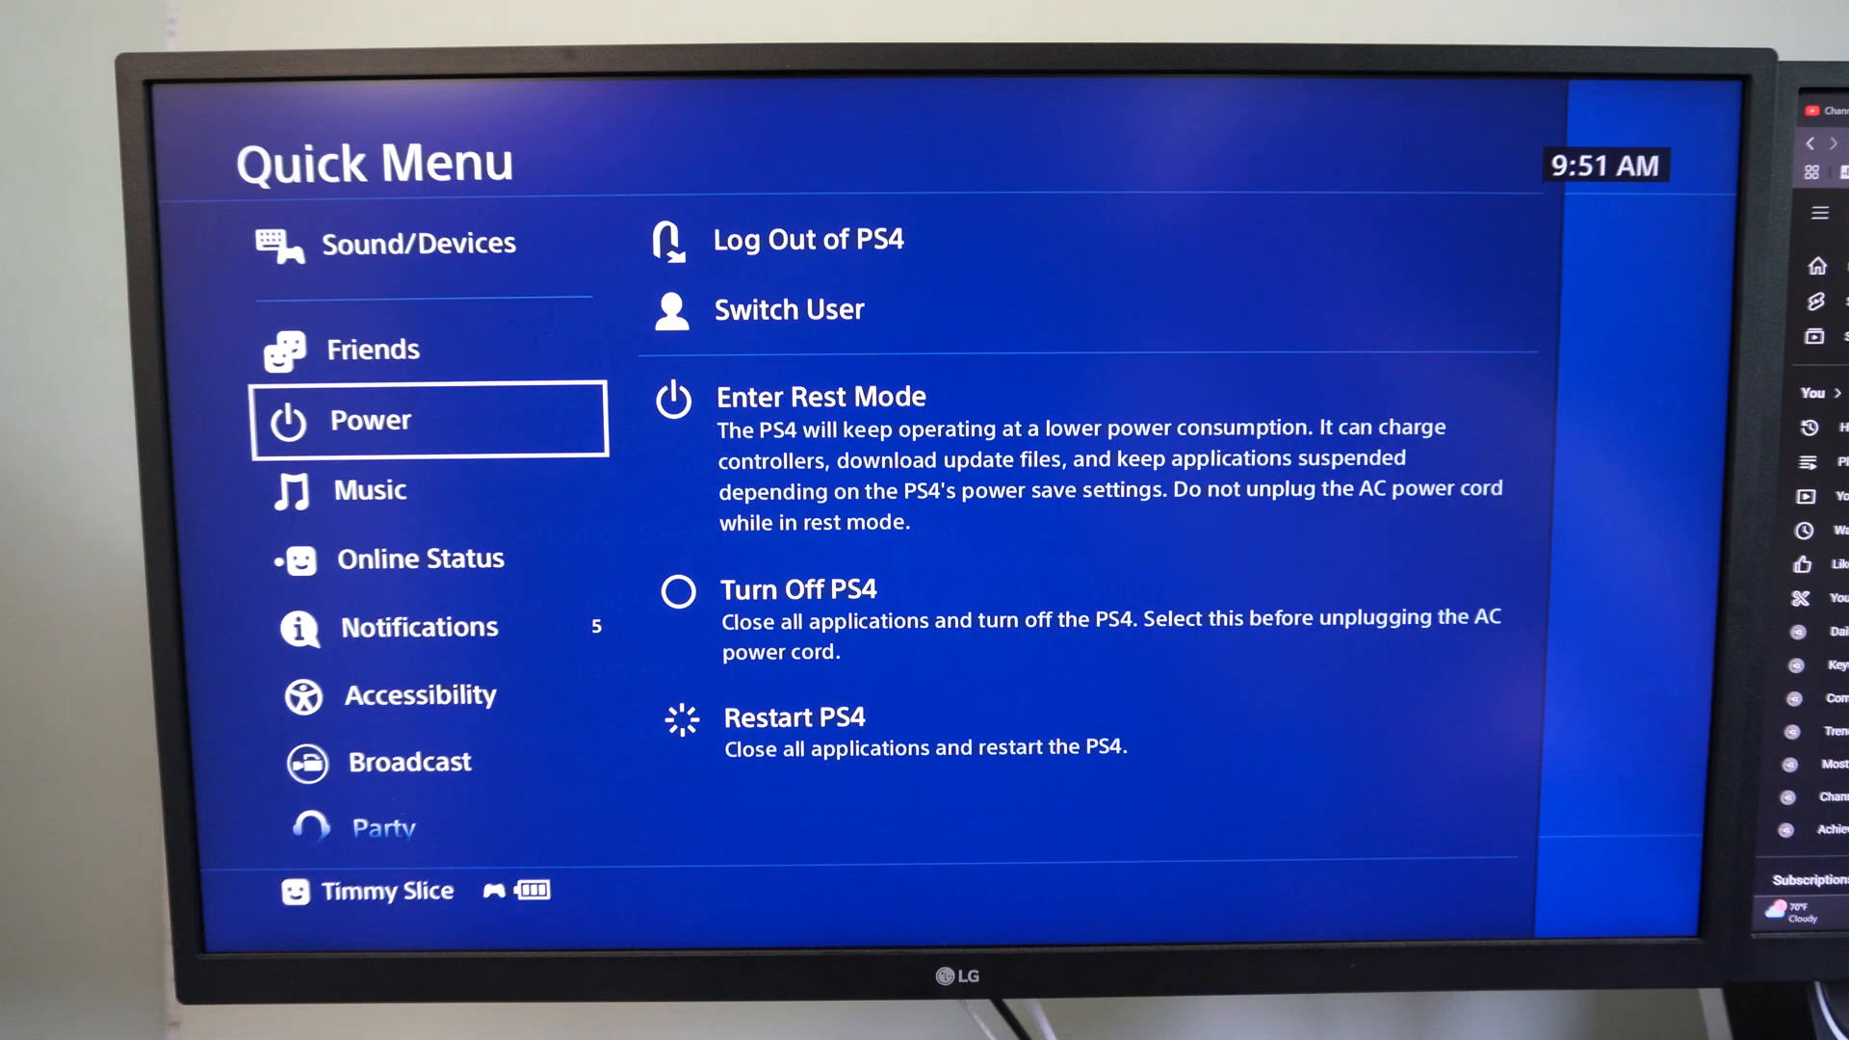
{"action": "left_click", "coordinate": [795, 590]}
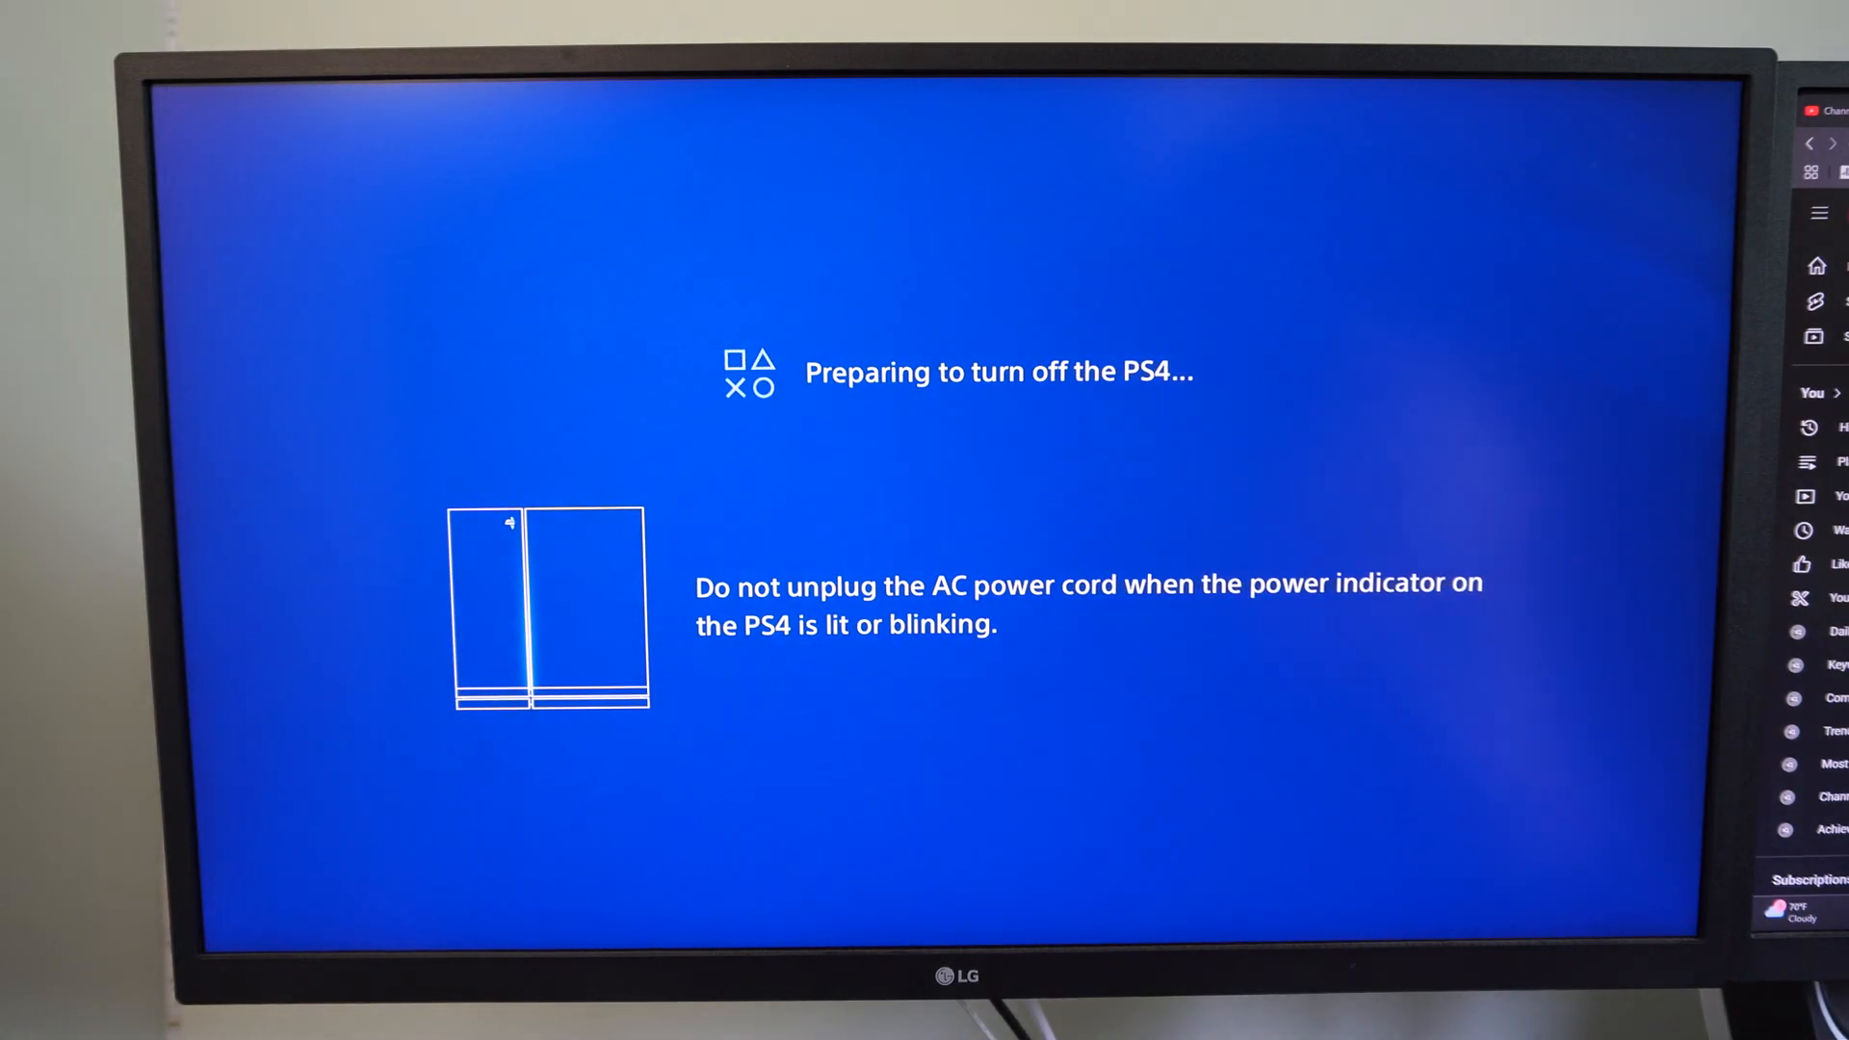